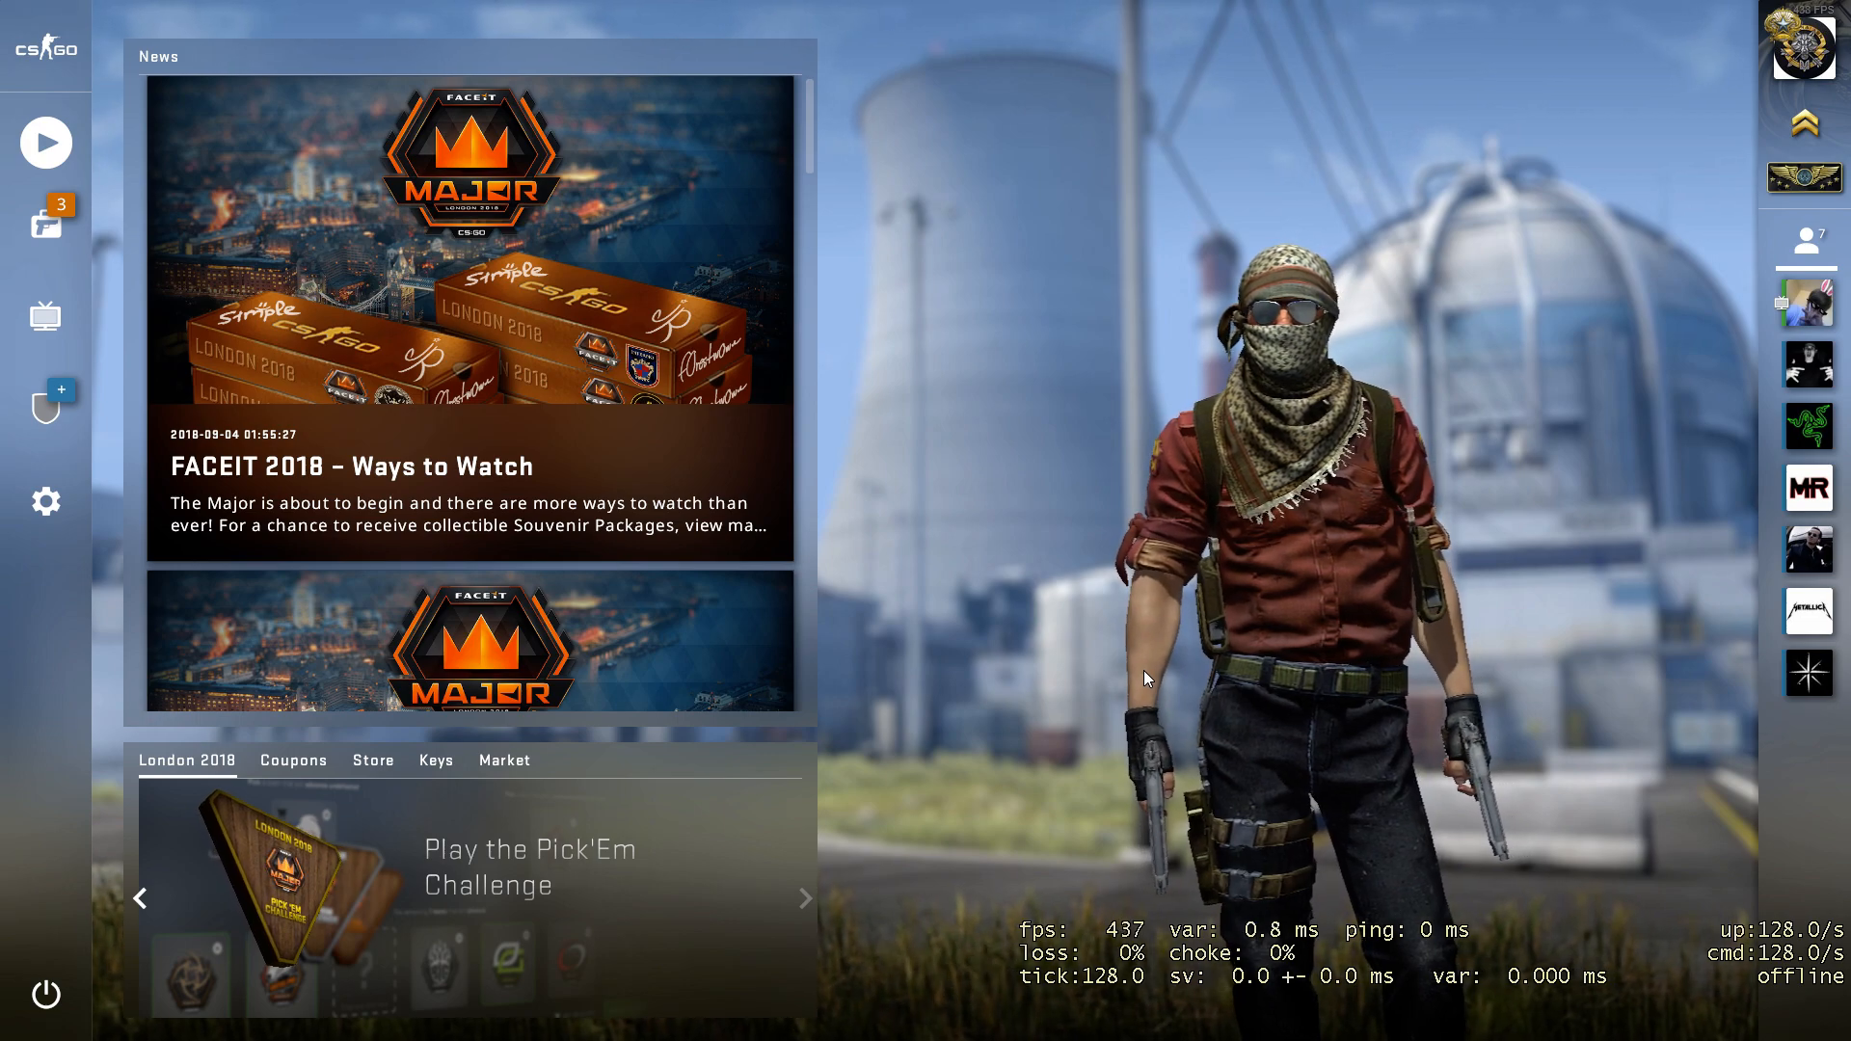
- Leave the CS:GO main menu and switch out to the Steam friends window
click(808, 897)
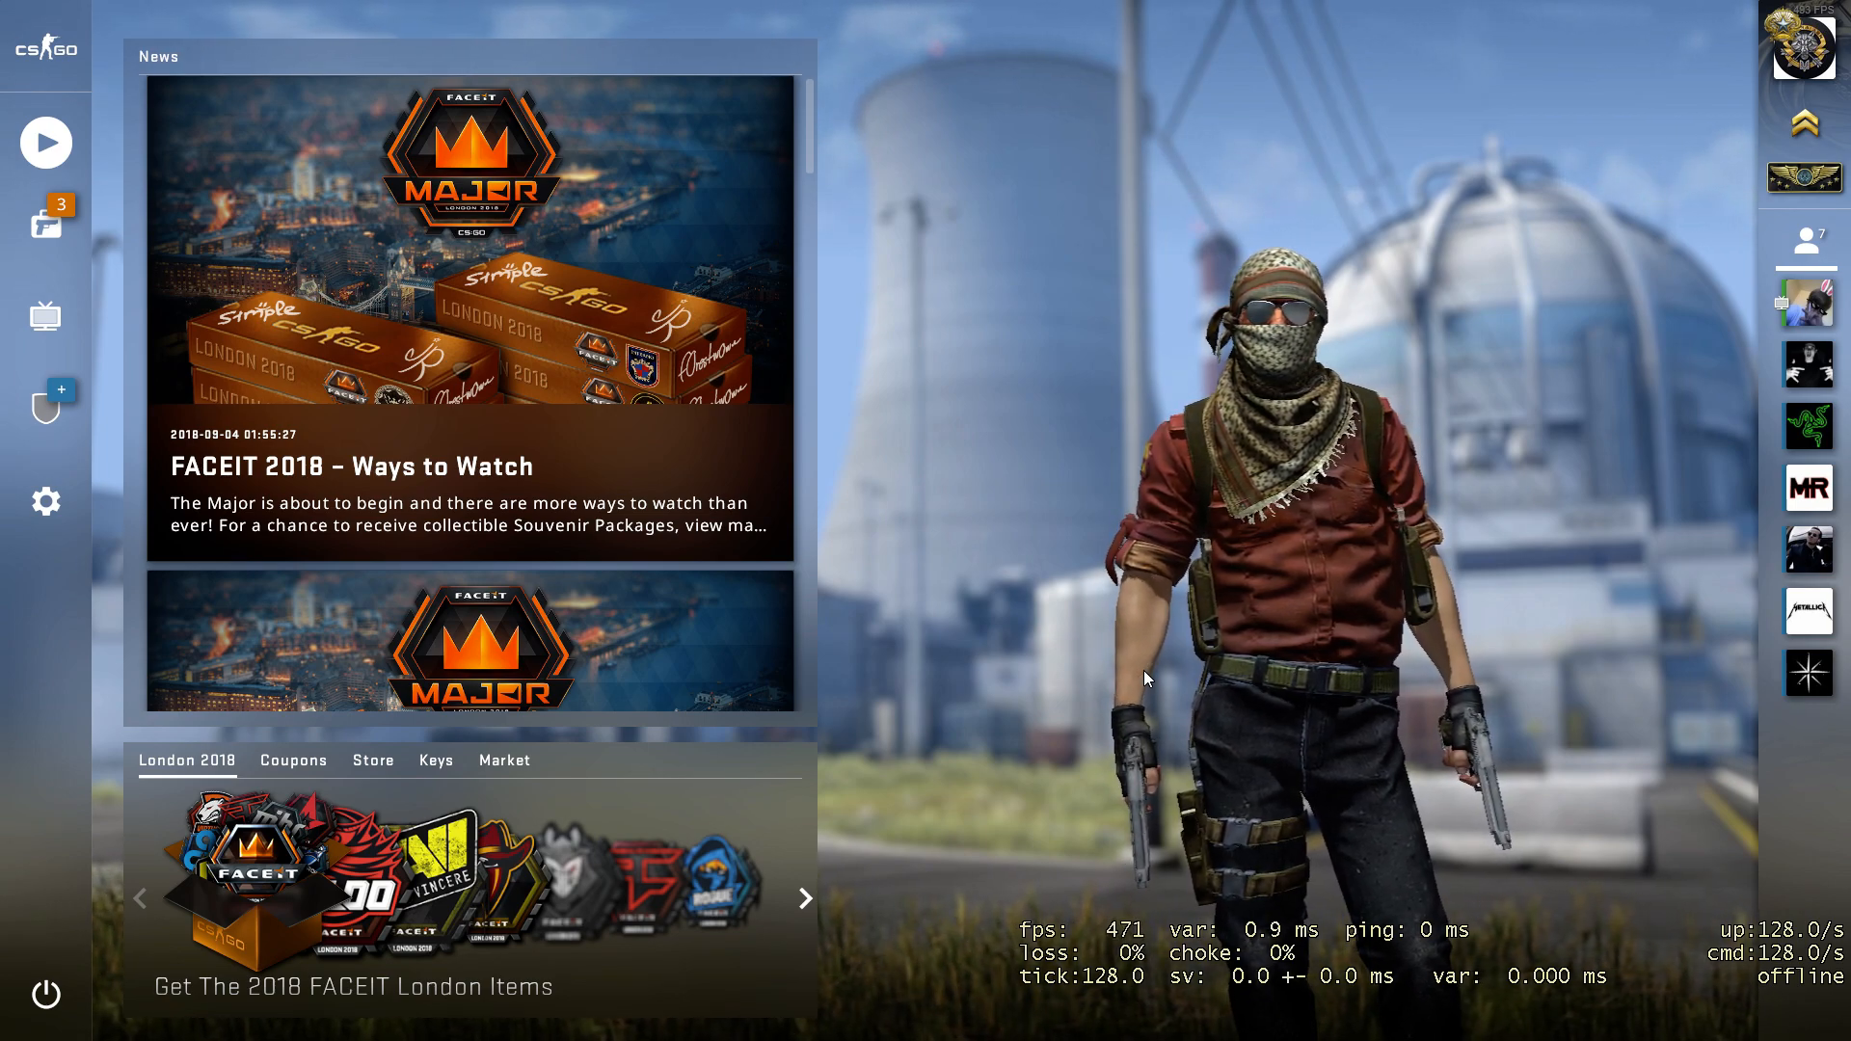
click(806, 899)
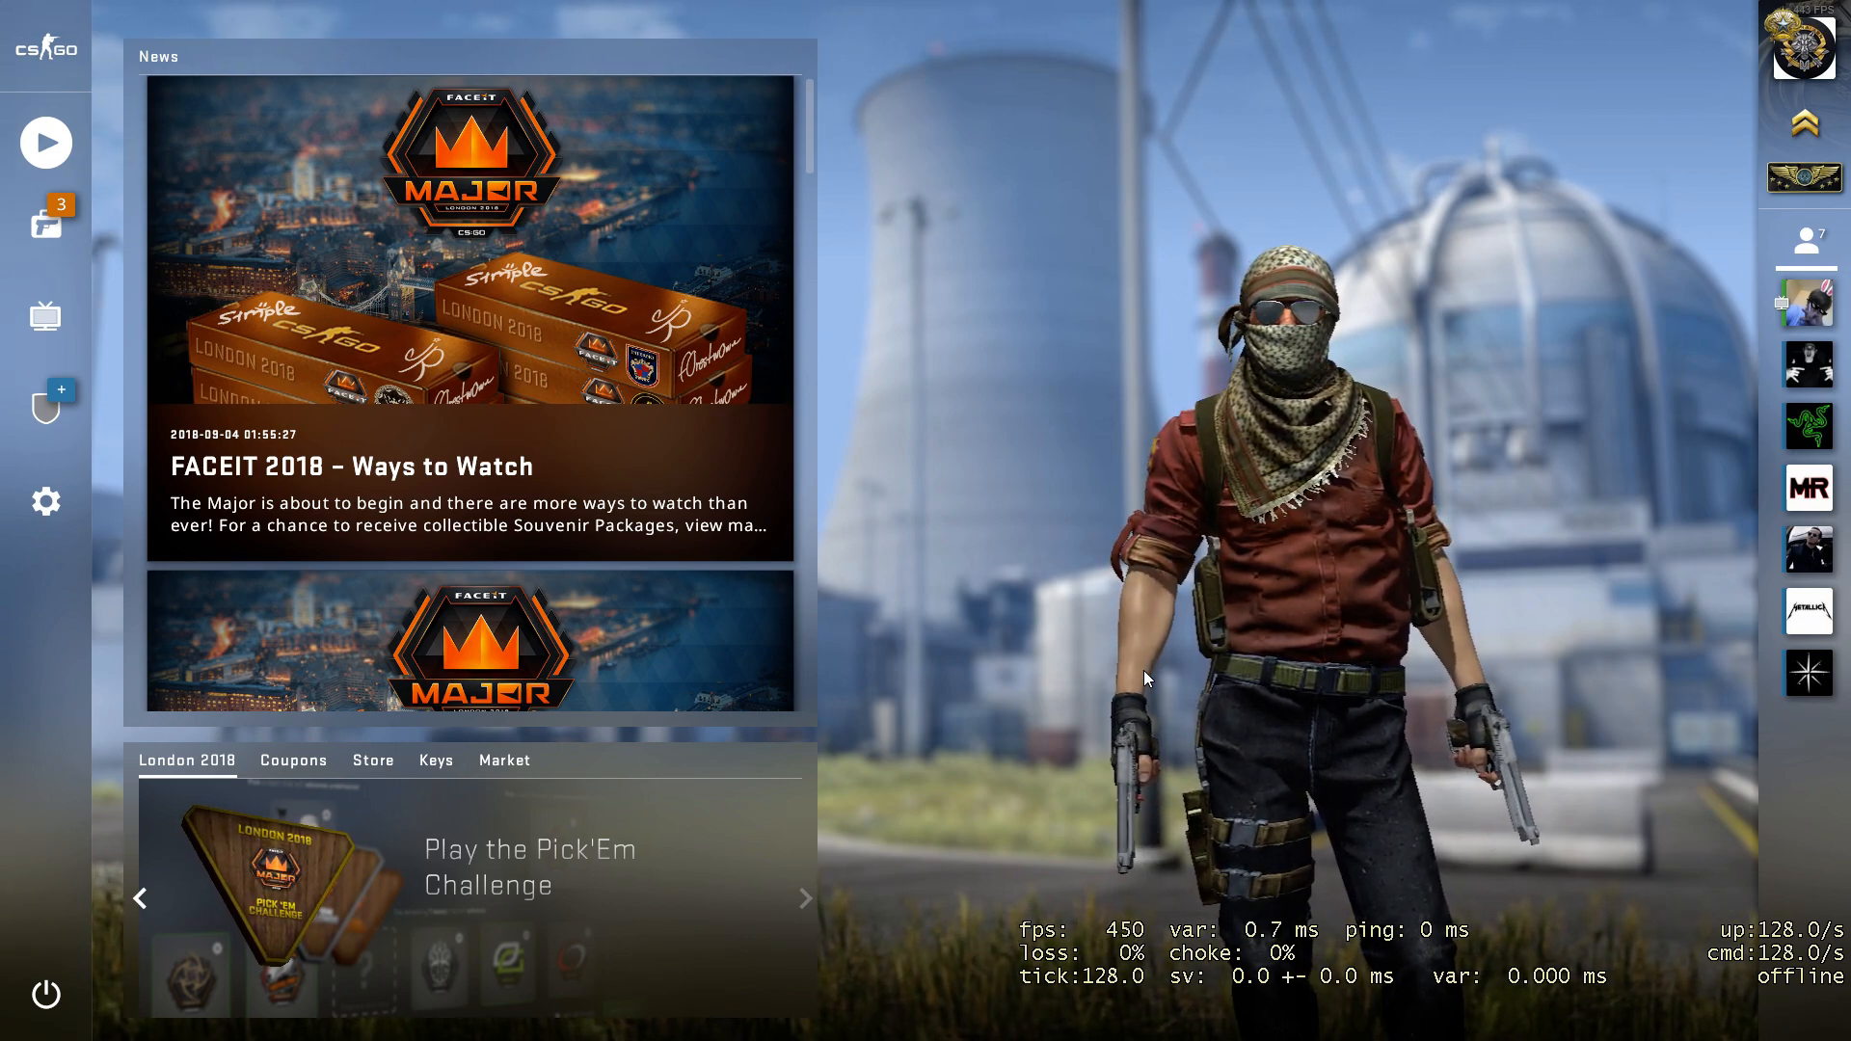
click(806, 899)
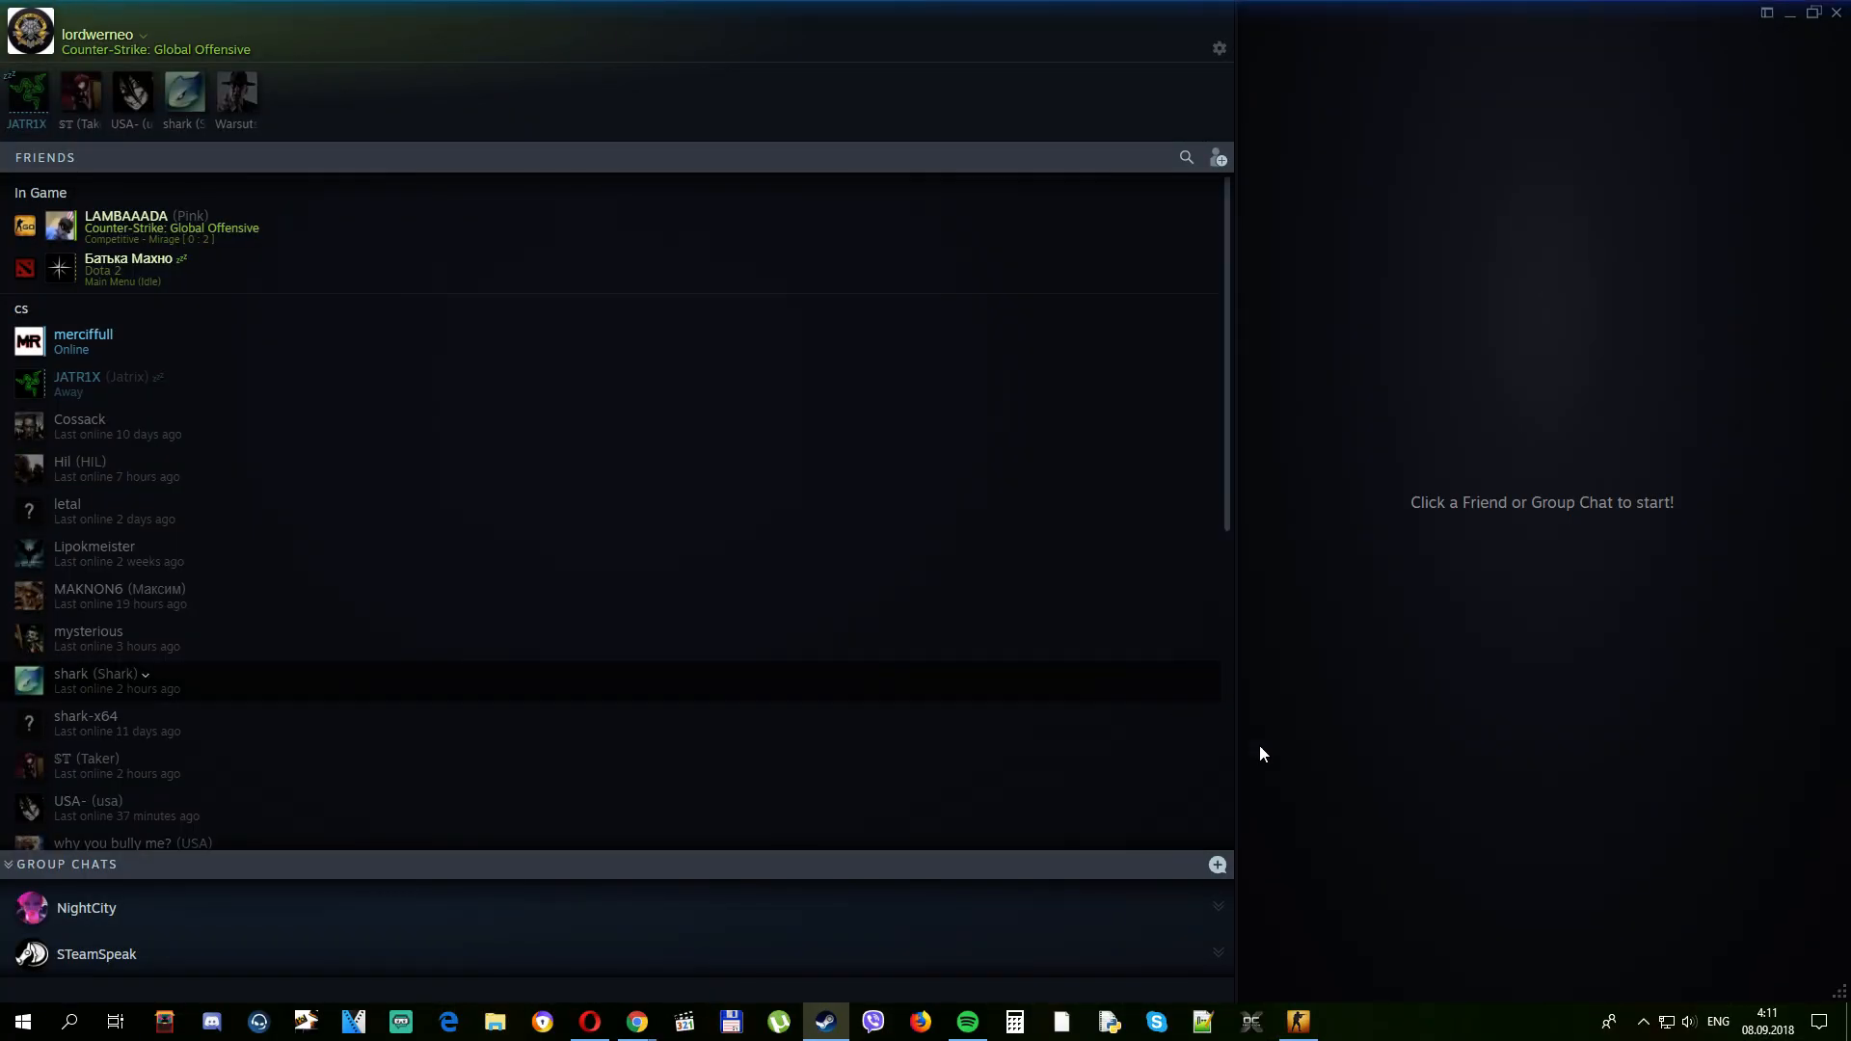
- Show the hidden tray icons and bring up Avast Internet Security's Do Not Disturb Mode settings
click(1643, 1022)
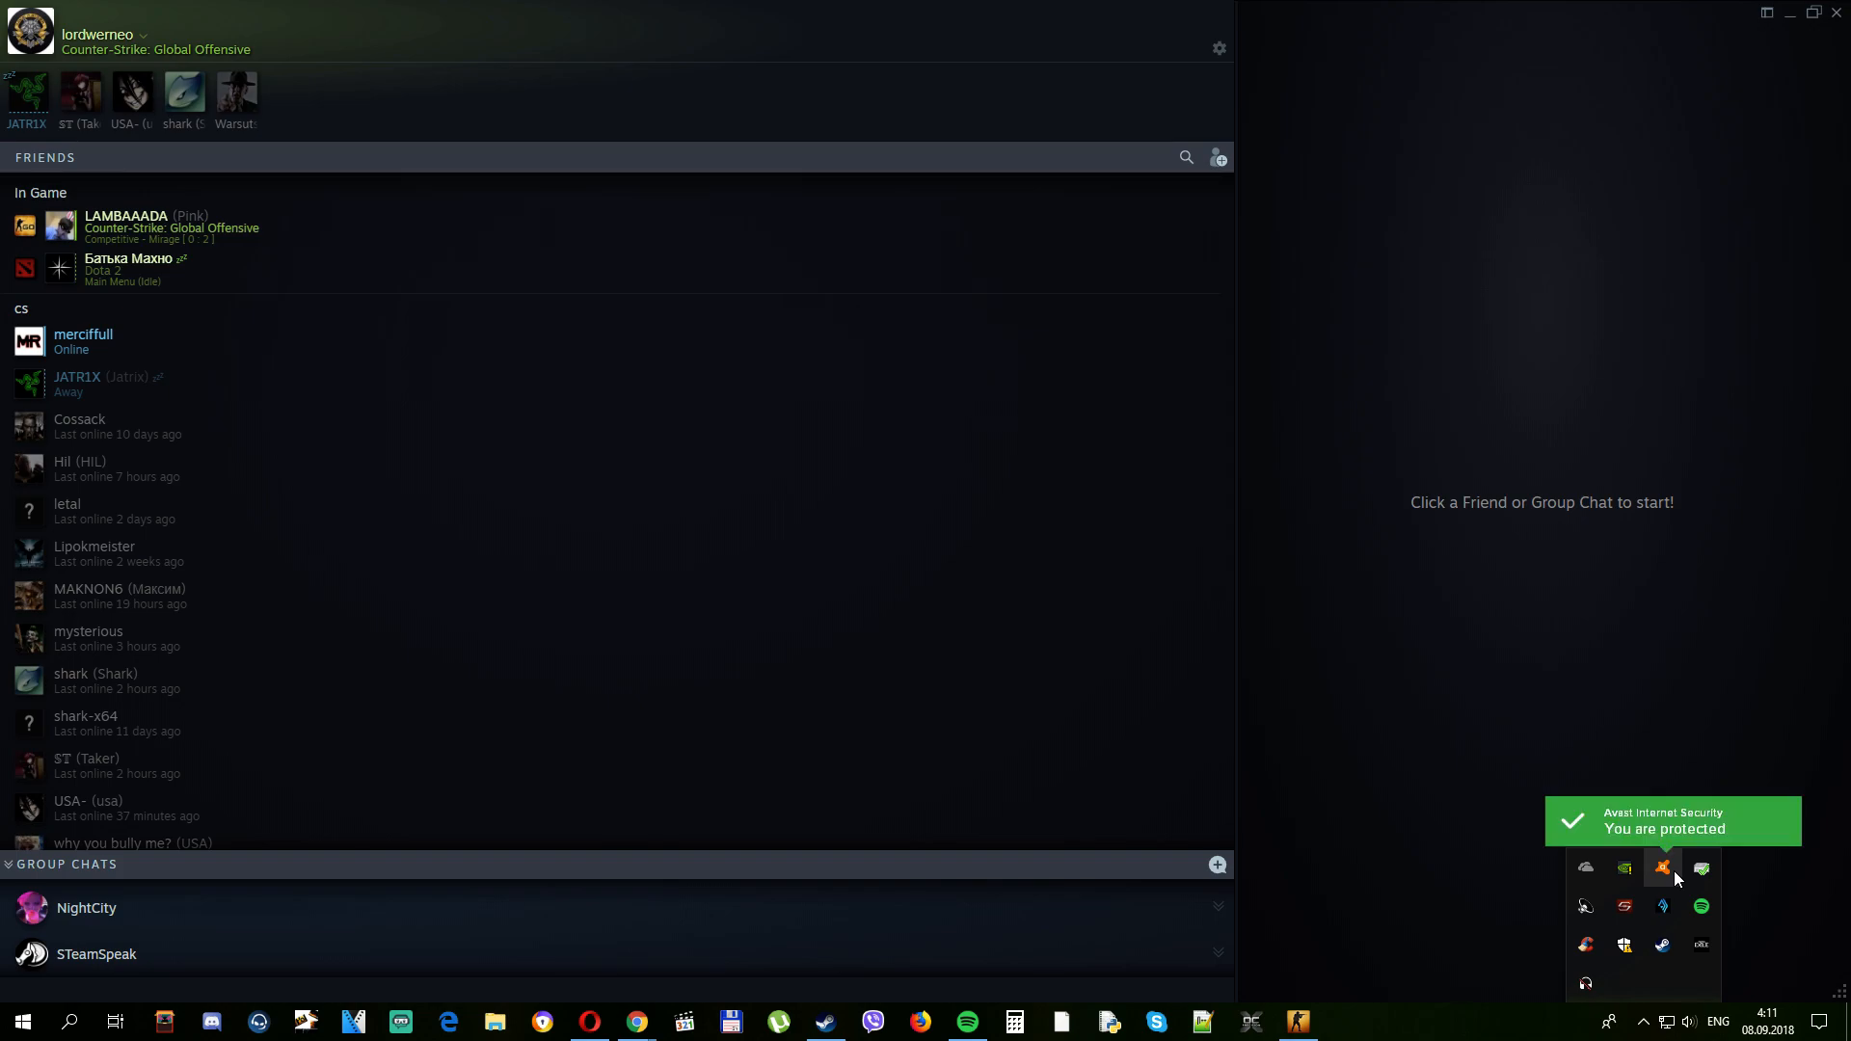
click(1660, 870)
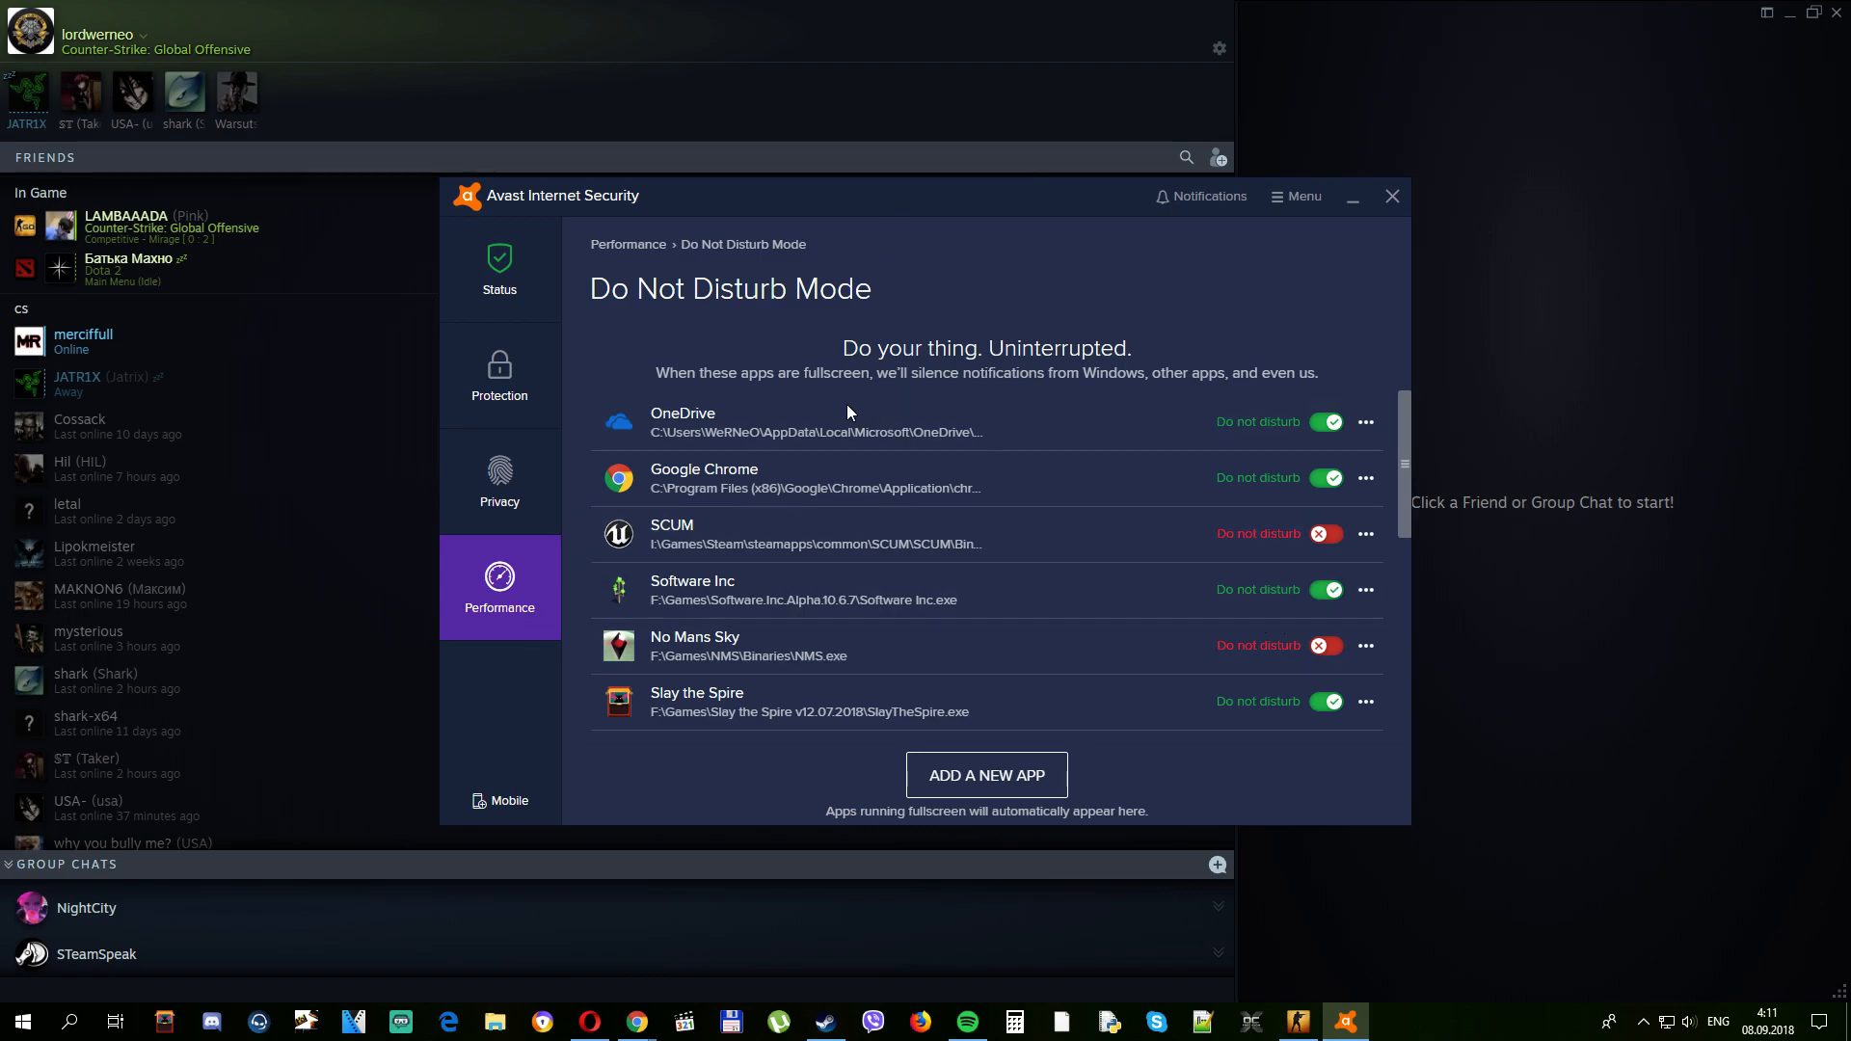
- Scroll the Do Not Disturb app list and bring up the options menu for the SCUM entry
scroll(down, 3)
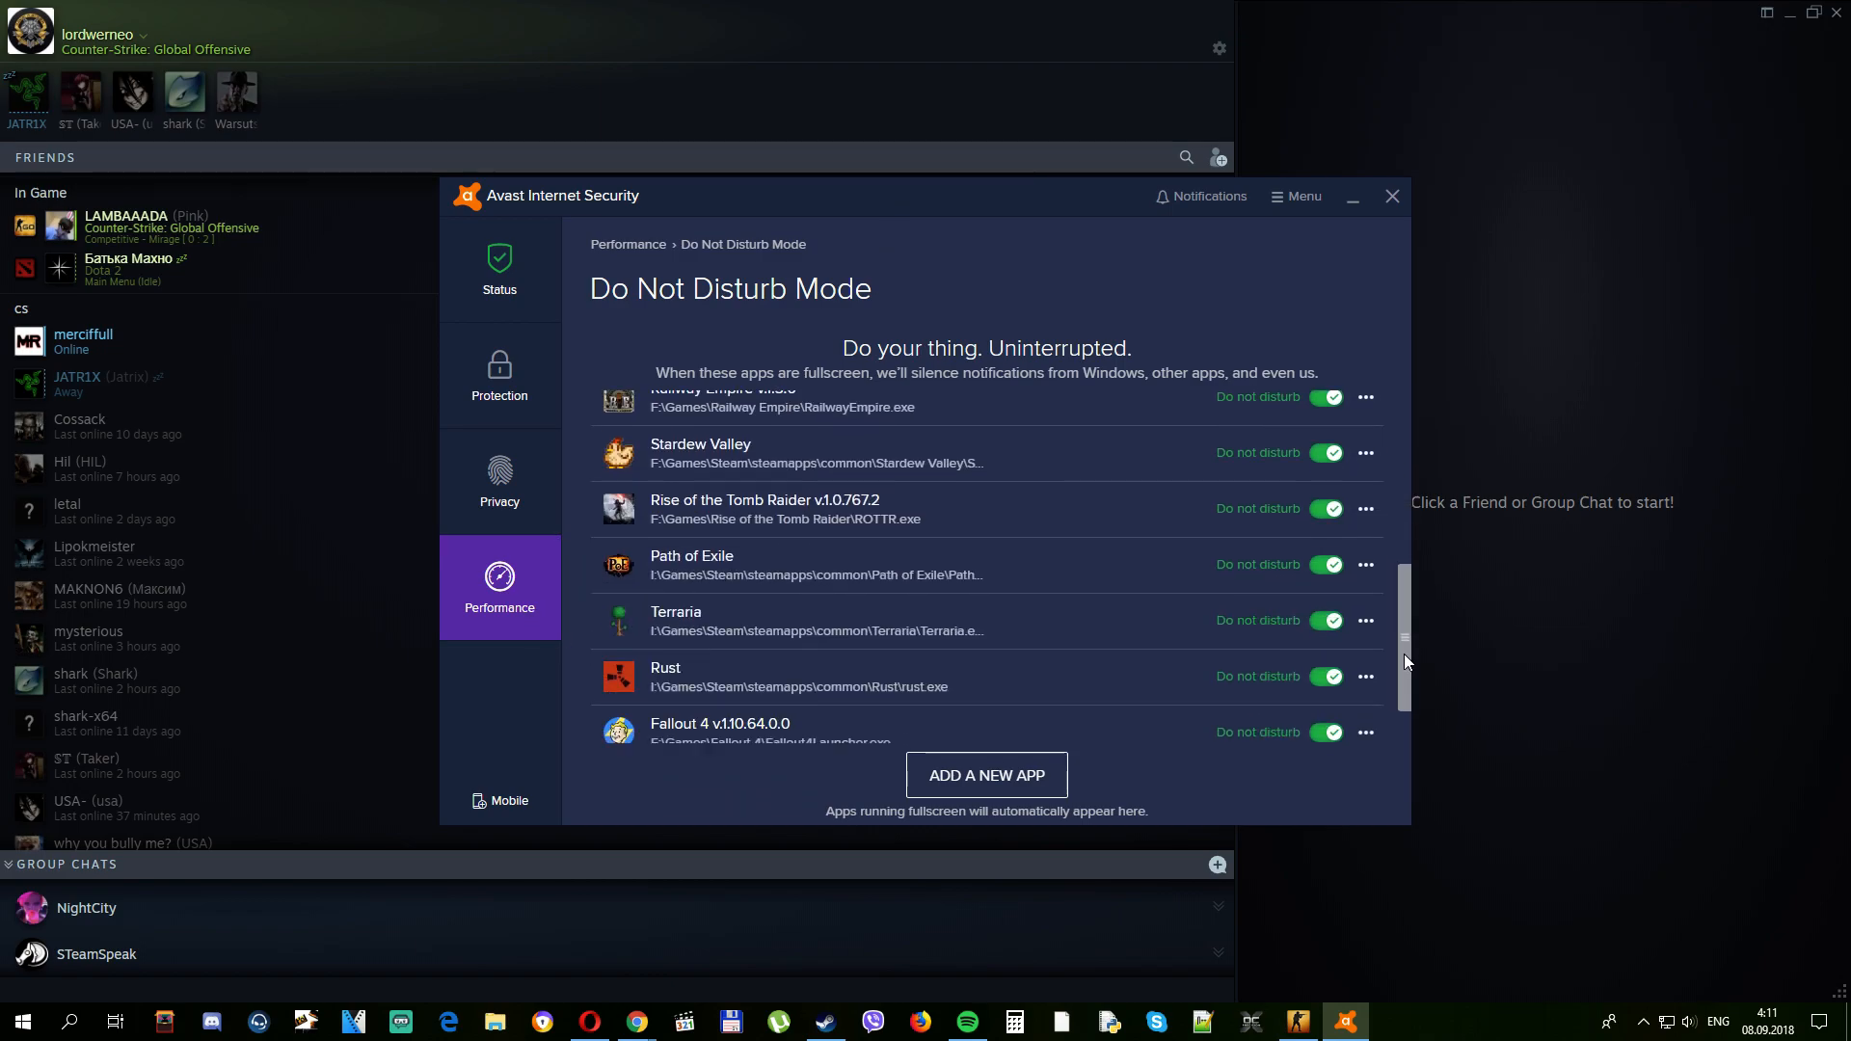
scroll(up, 3)
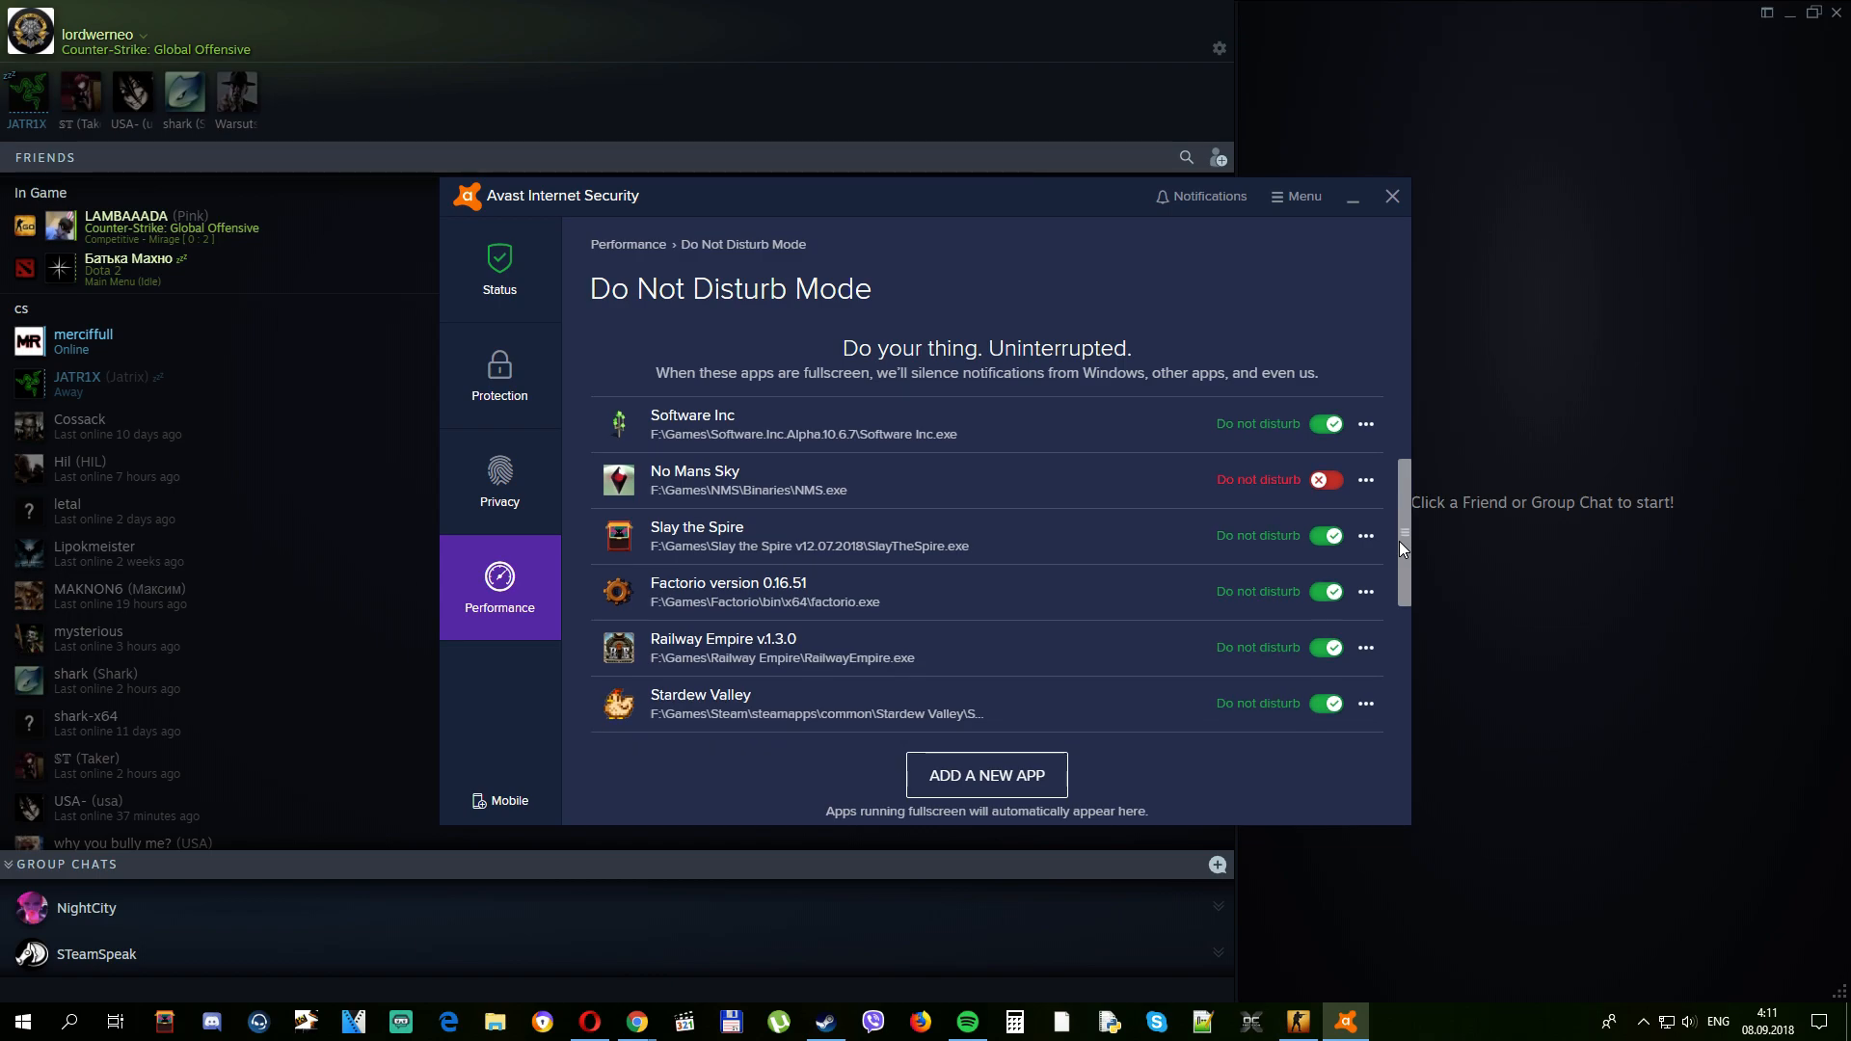
scroll(up, 3)
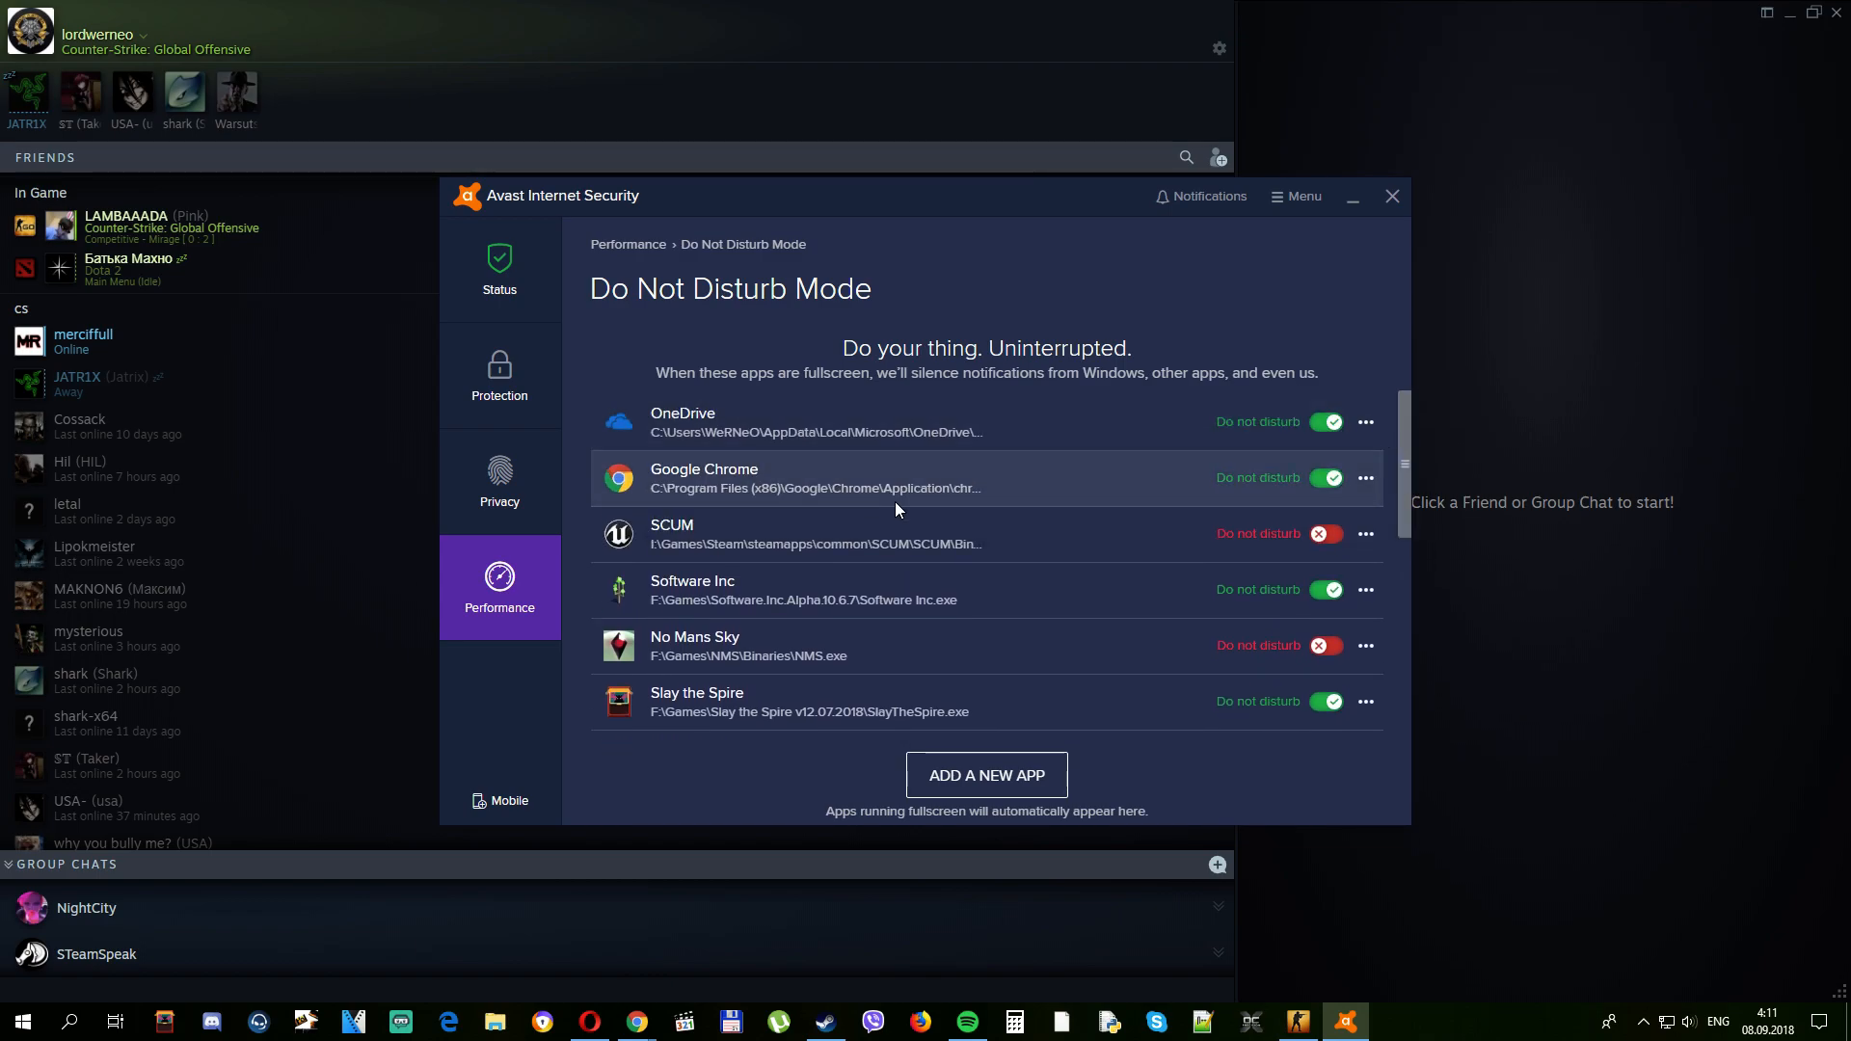
click(1365, 534)
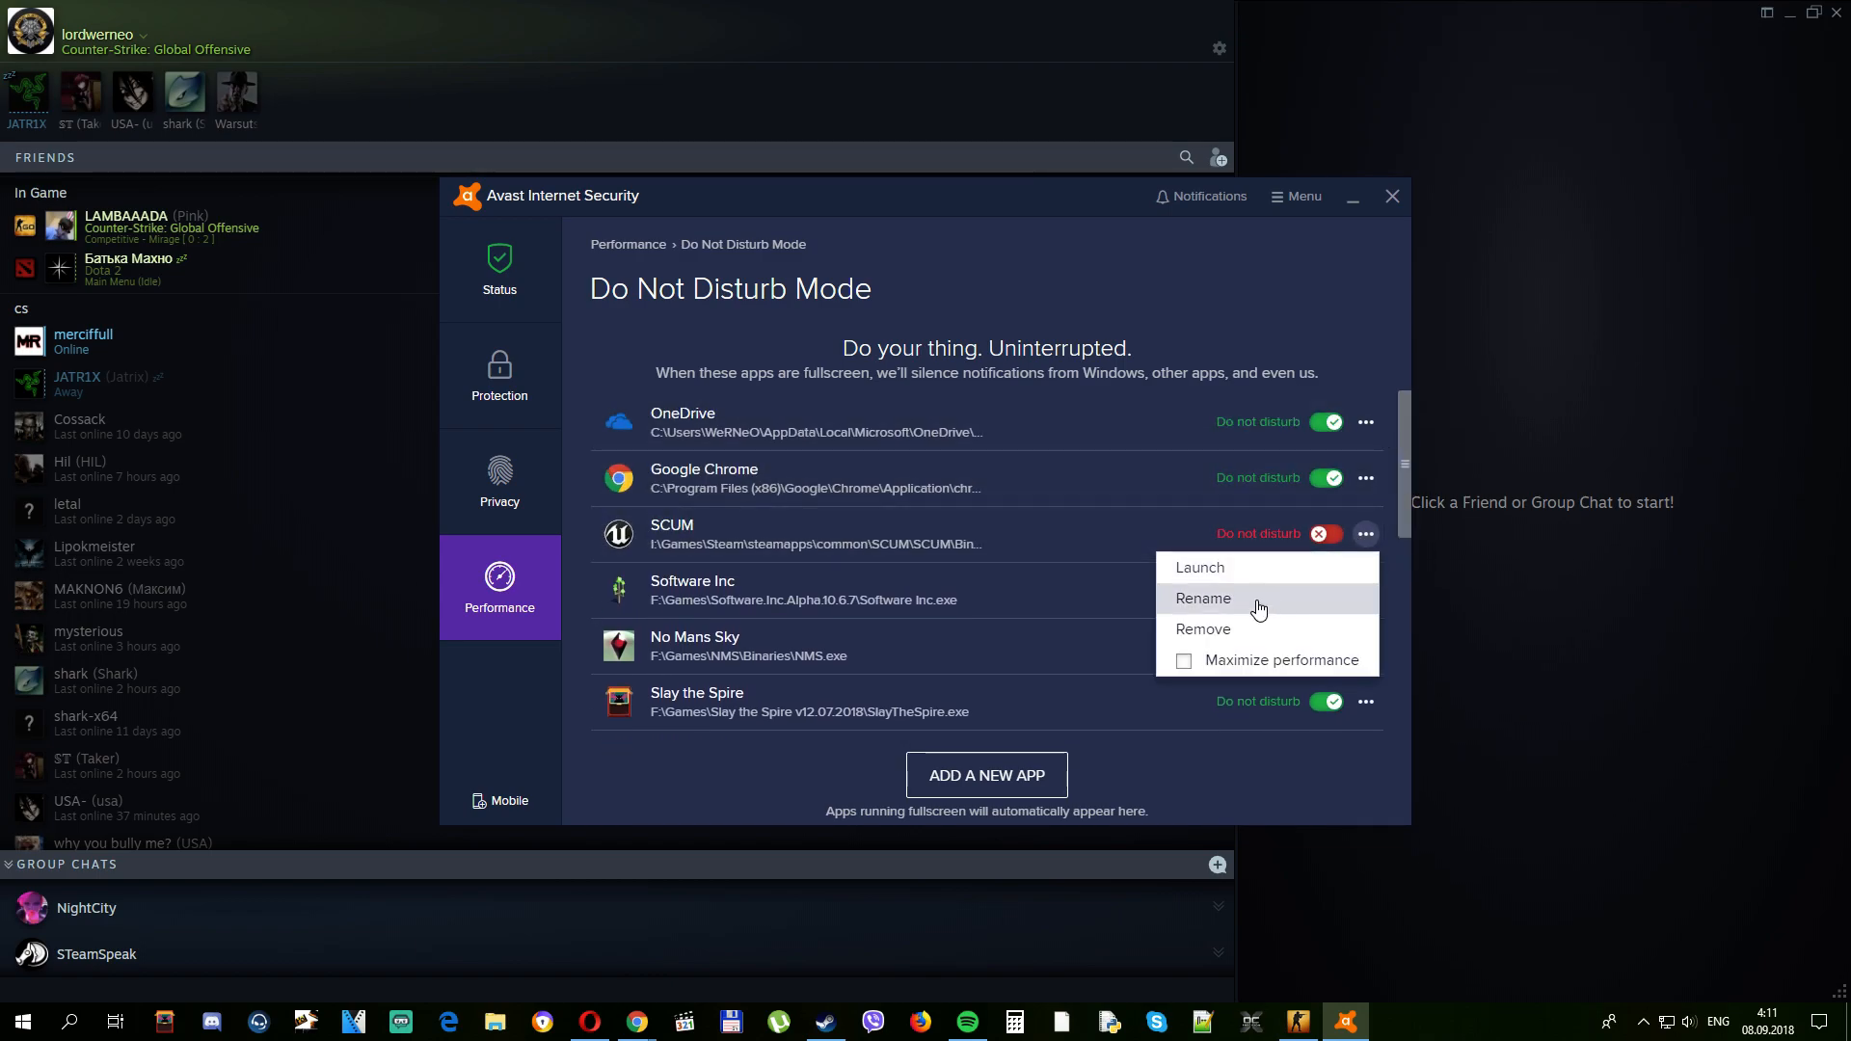
- Choose Remove for SCUM and confirm with 'Yes, remove it'
click(1204, 629)
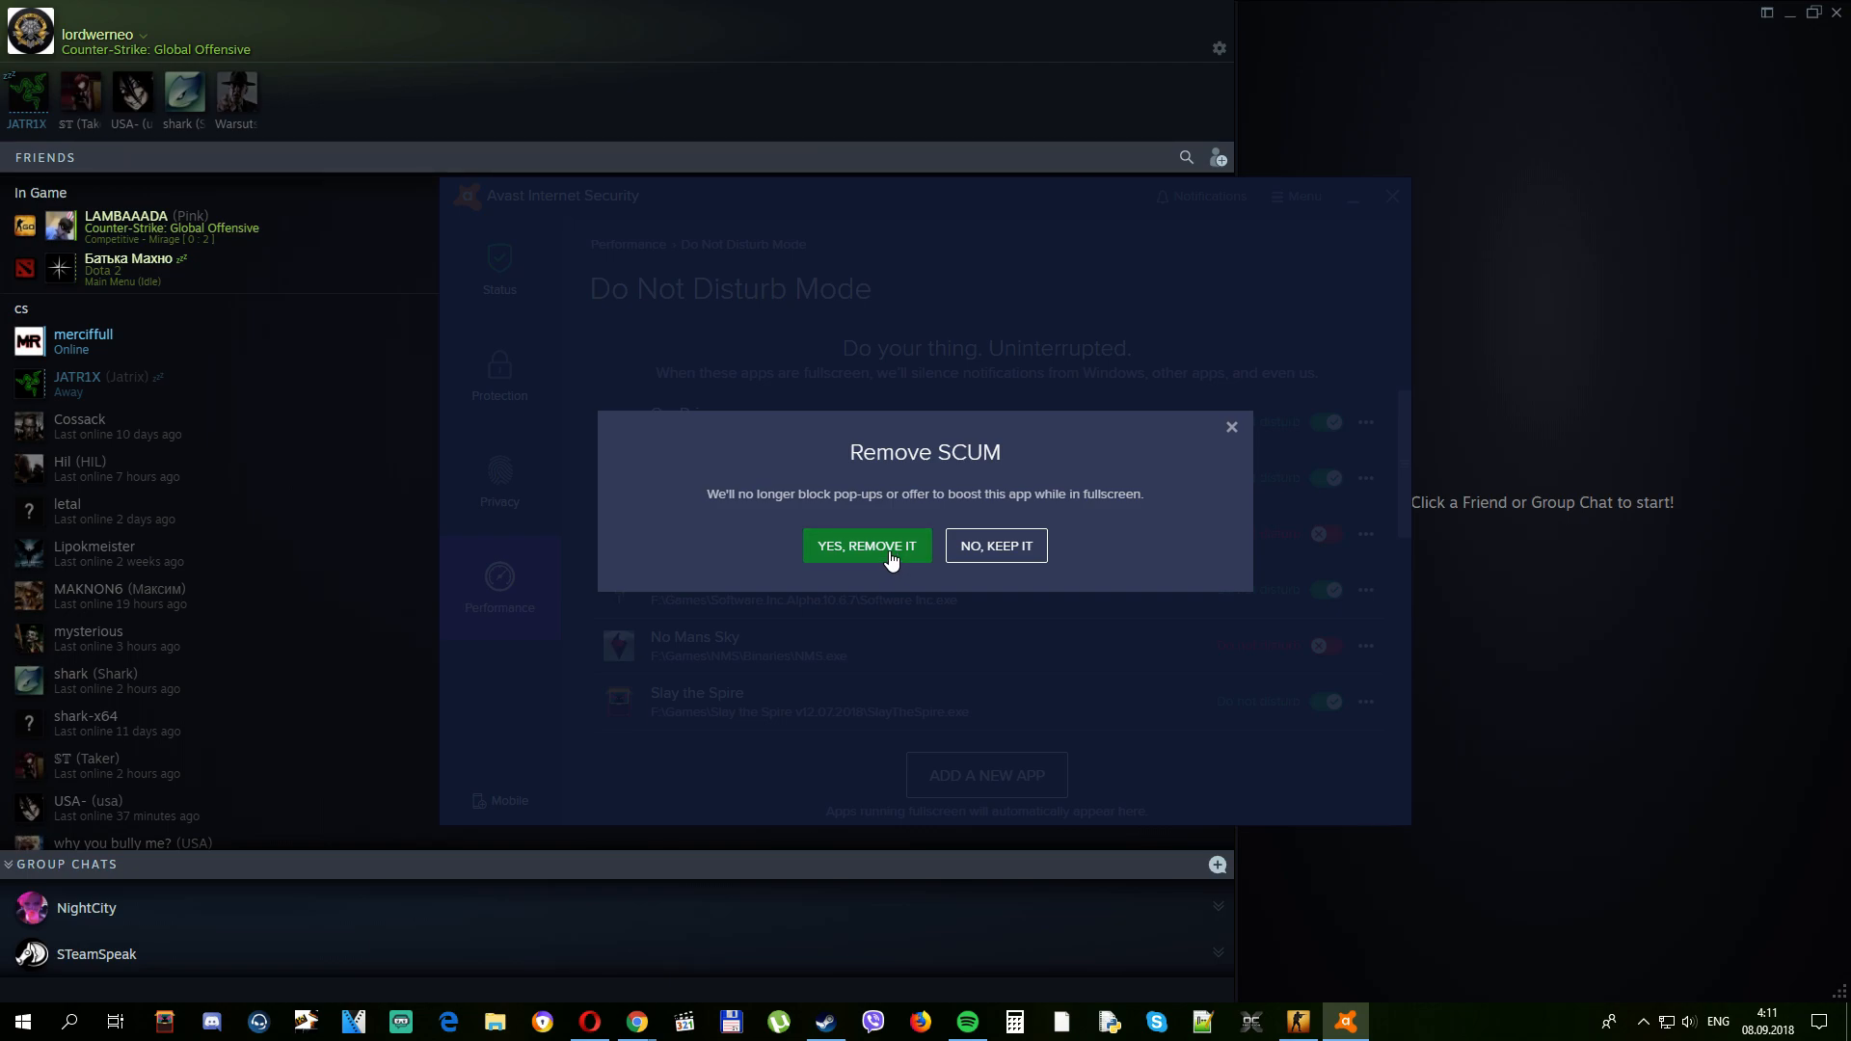
click(866, 546)
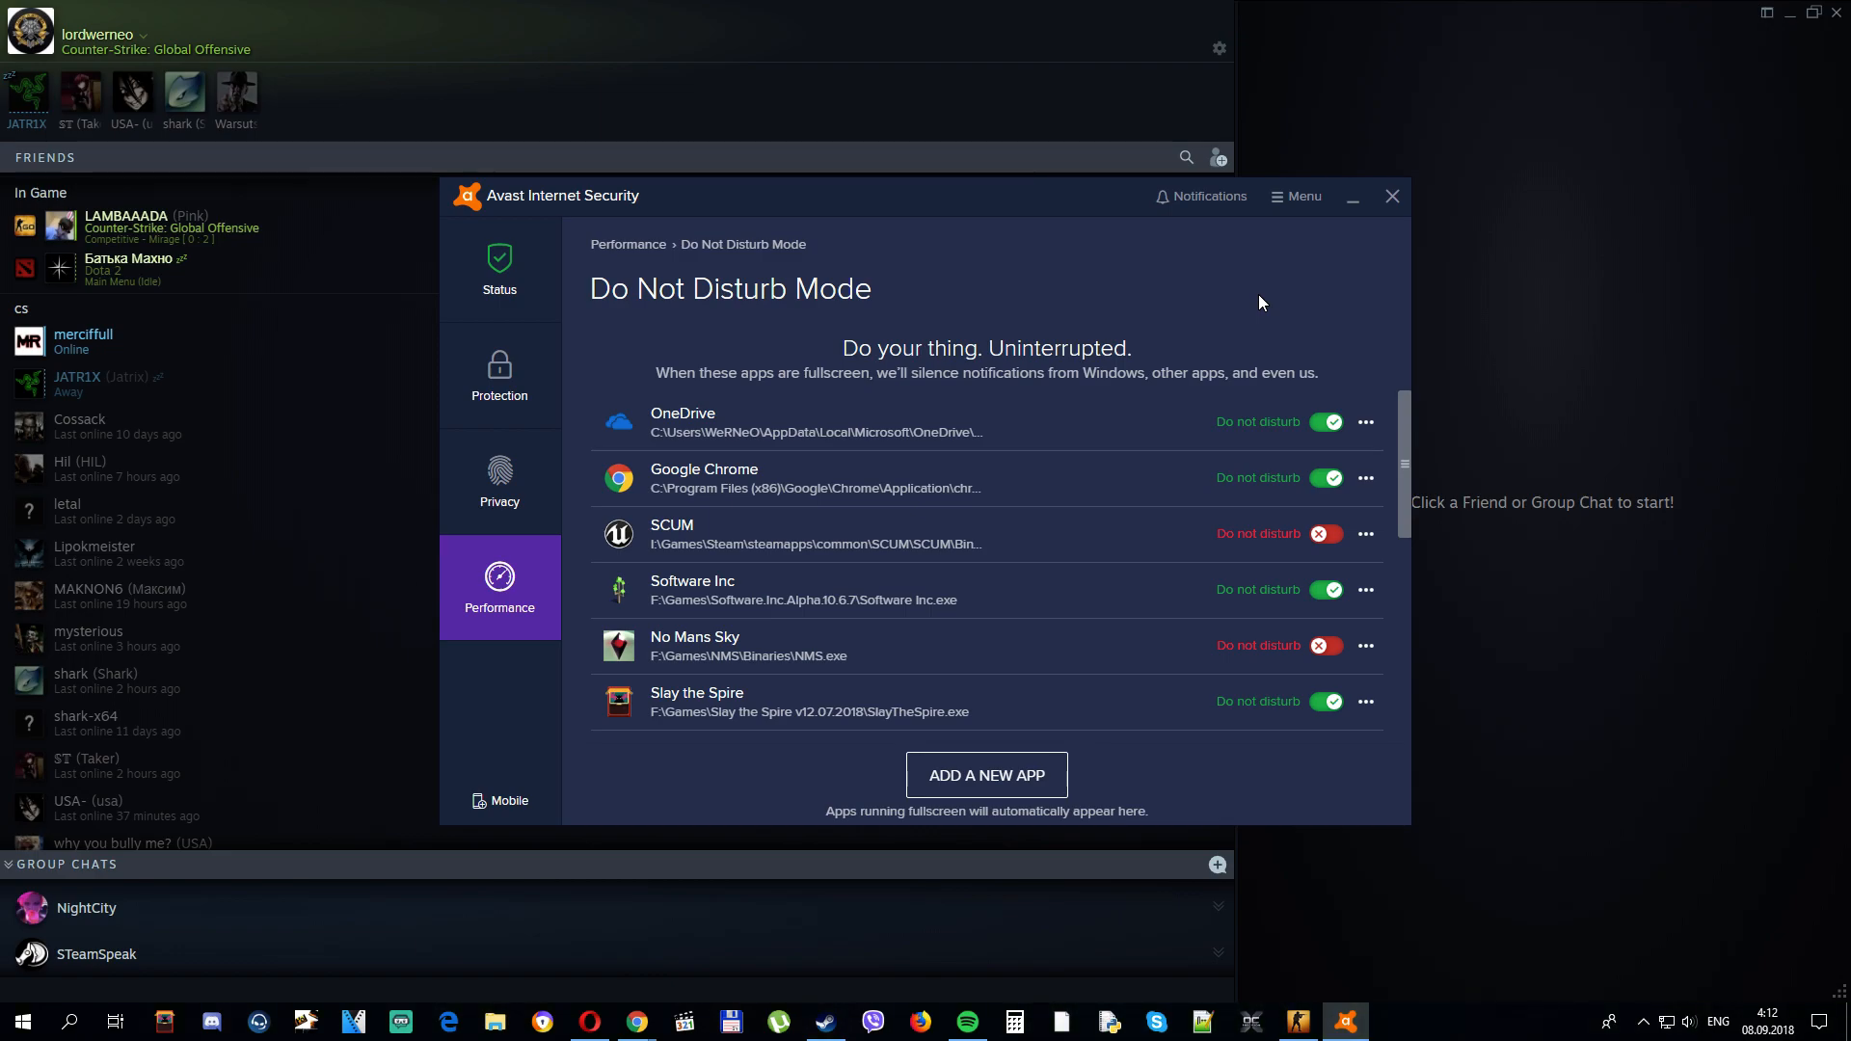
mouse_move(1239, 295)
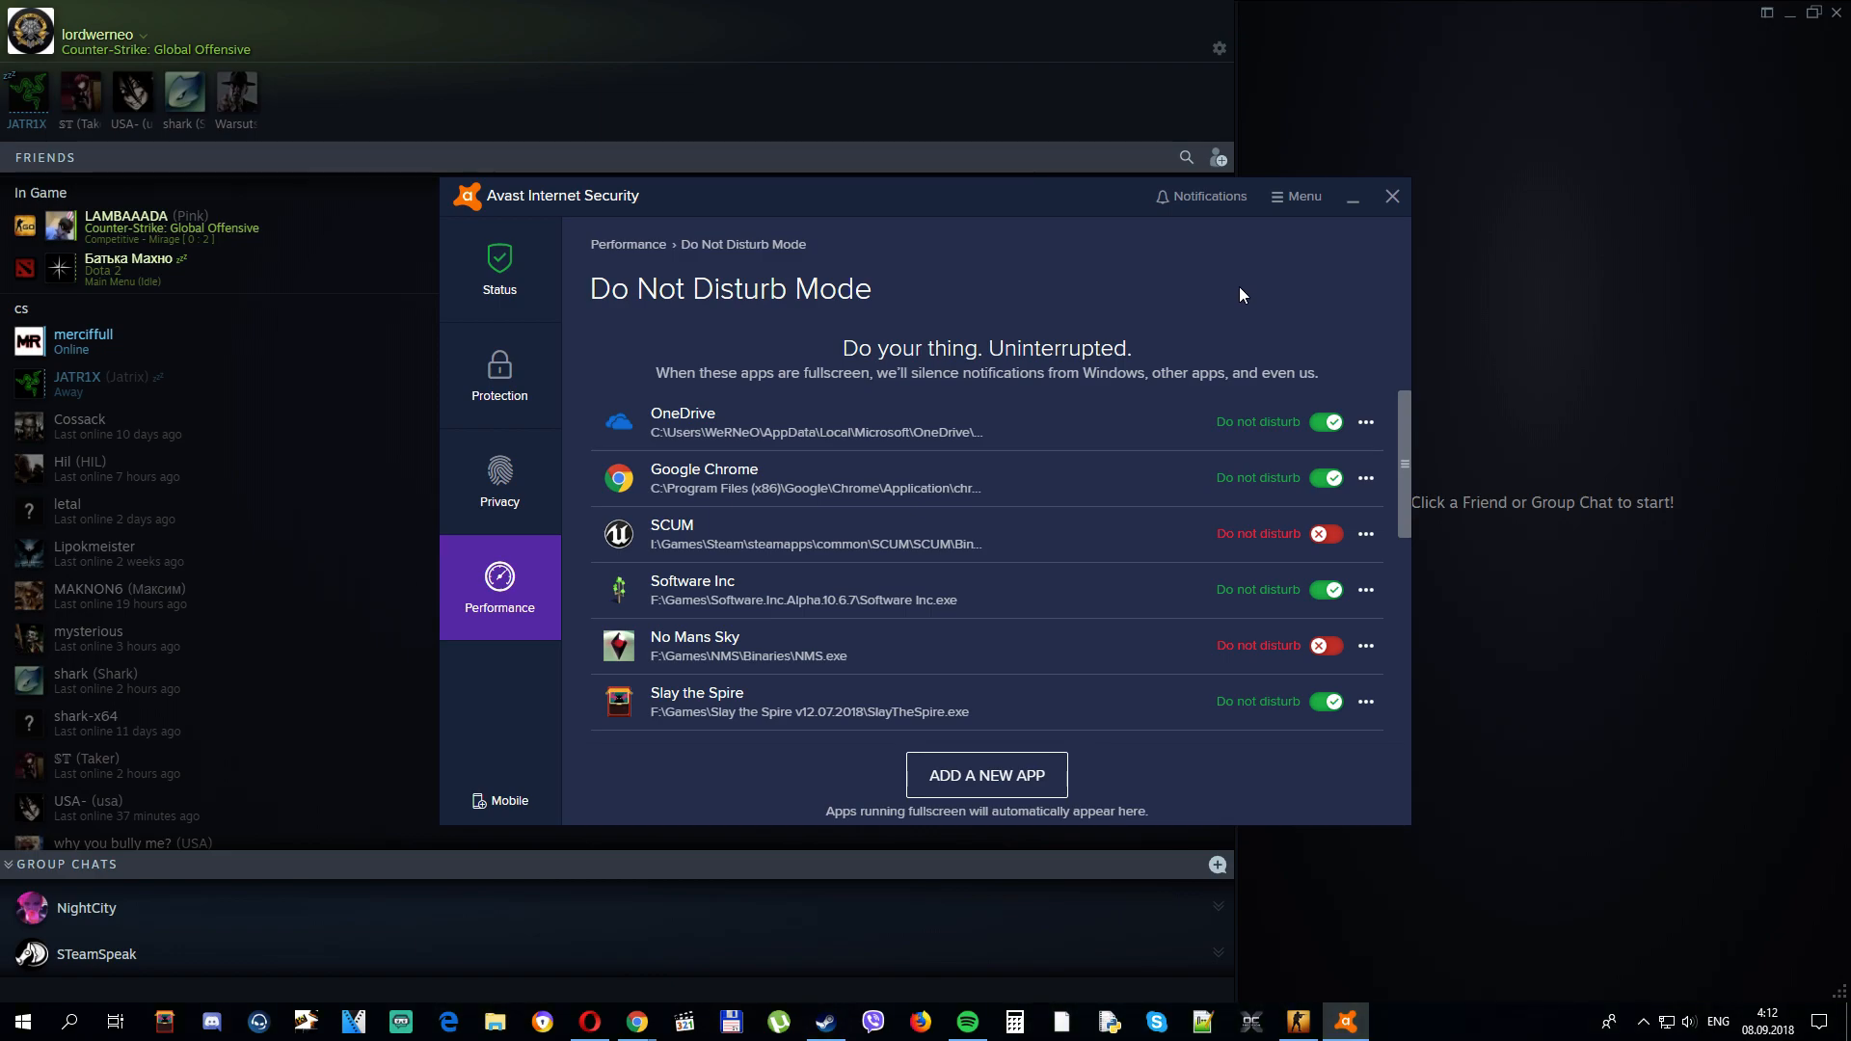